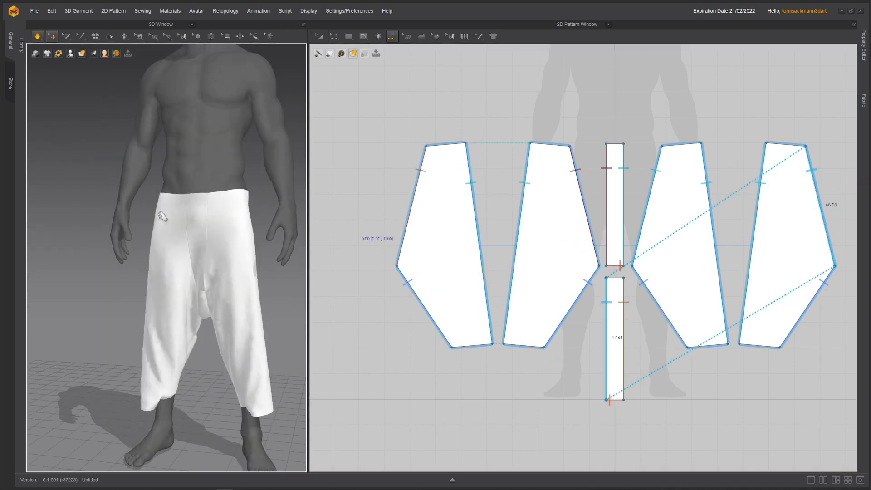
Step: Lay out the leg panels and gusset strip, sew them, and drape the white pants on the avatar
left_click(37, 36)
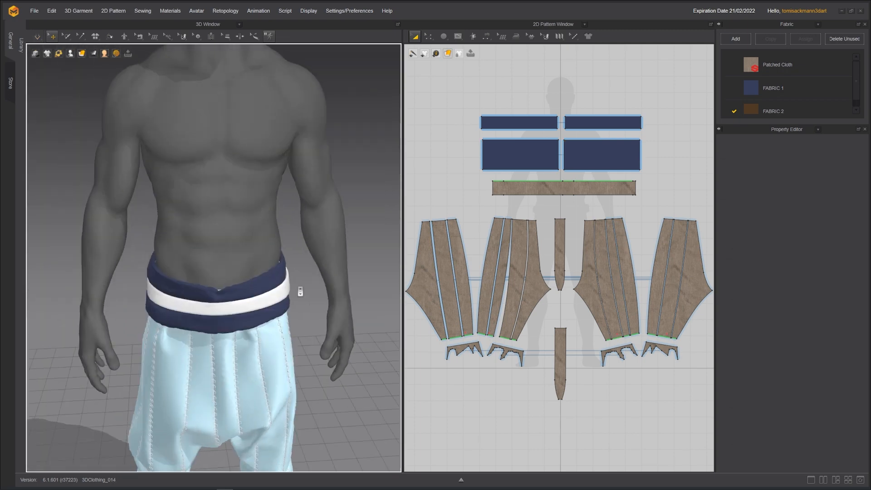
Step: Add the navy-and-white waistband, split legs into strips, and assign Patched Cloth fabric
left_click(519, 154)
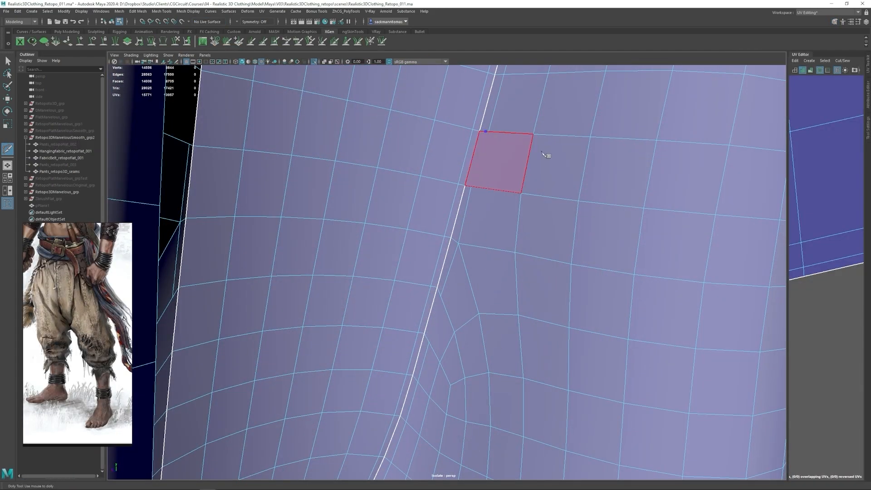
left_click_drag(494, 161, 424, 322)
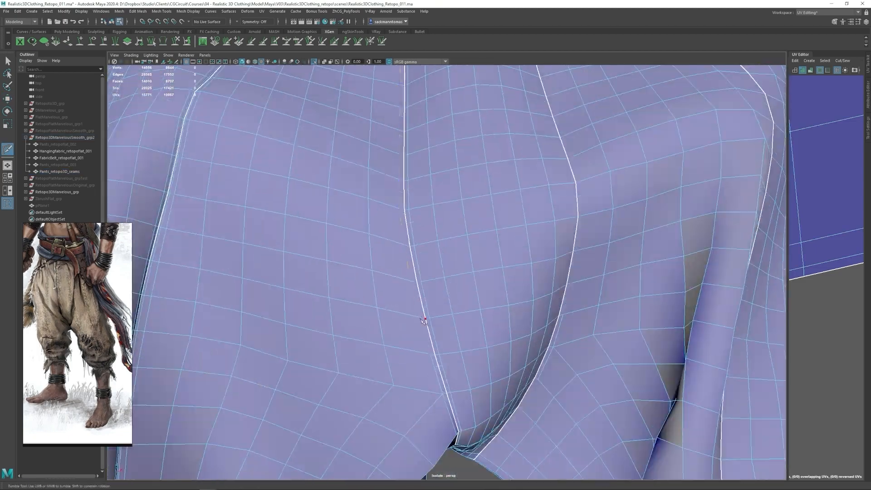